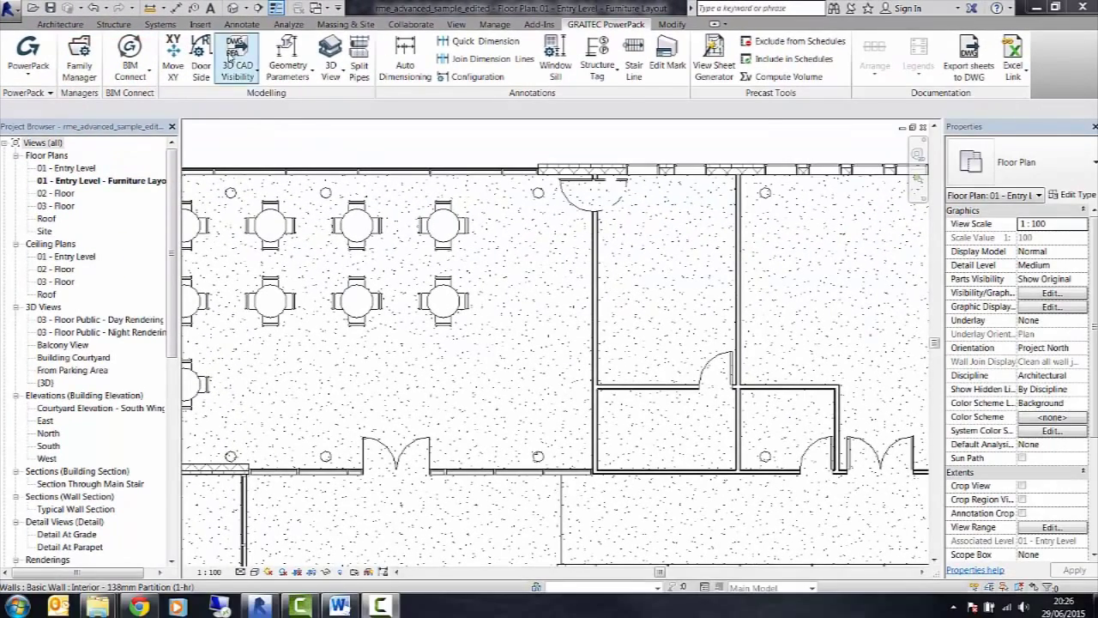
Load Doors_IntAsy_2 from the Doors > Internal Doors library folder via Insert > Load Family.
{"action": "left_click", "coordinate": [199, 24]}
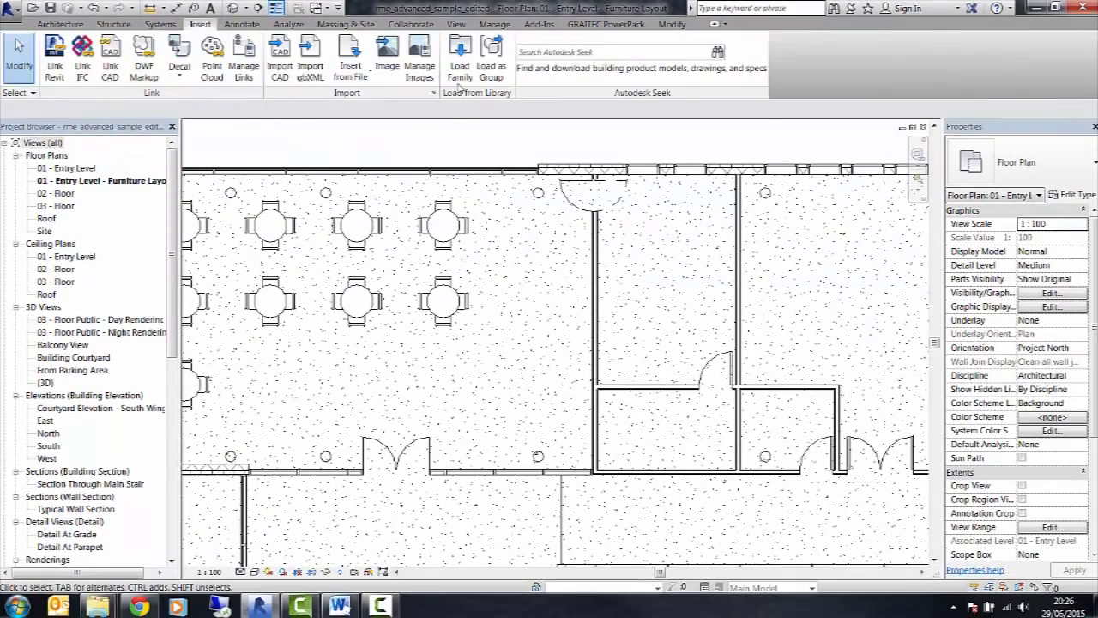
{"action": "left_click", "coordinate": [460, 55]}
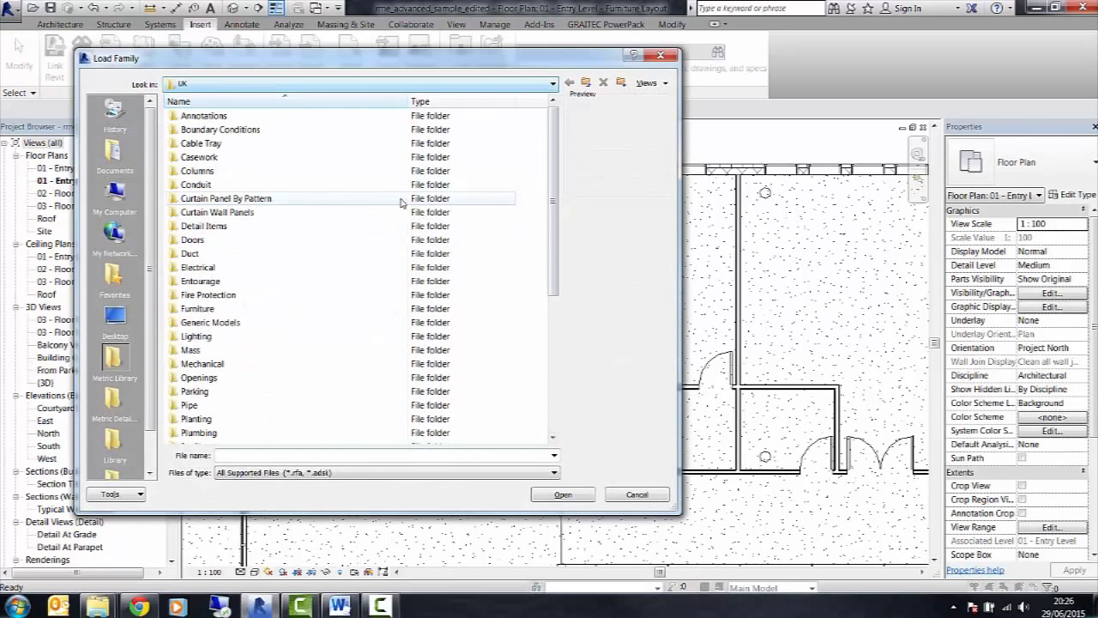
{"action": "left_click", "coordinate": [192, 241]}
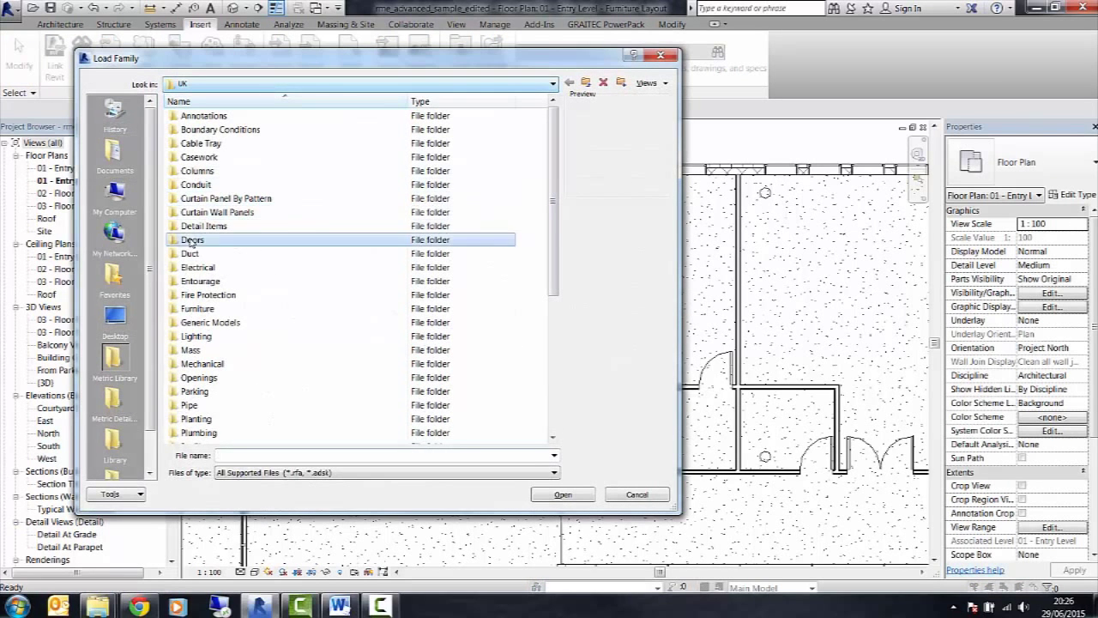
{"action": "double_click", "coordinate": [192, 240]}
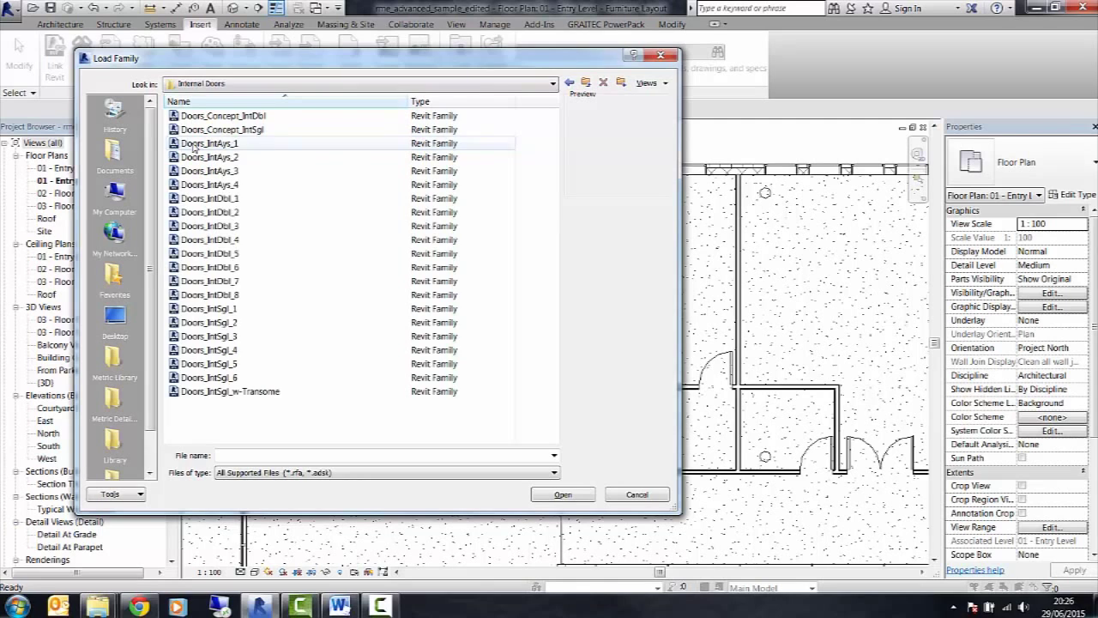
{"action": "left_click", "coordinate": [209, 157]}
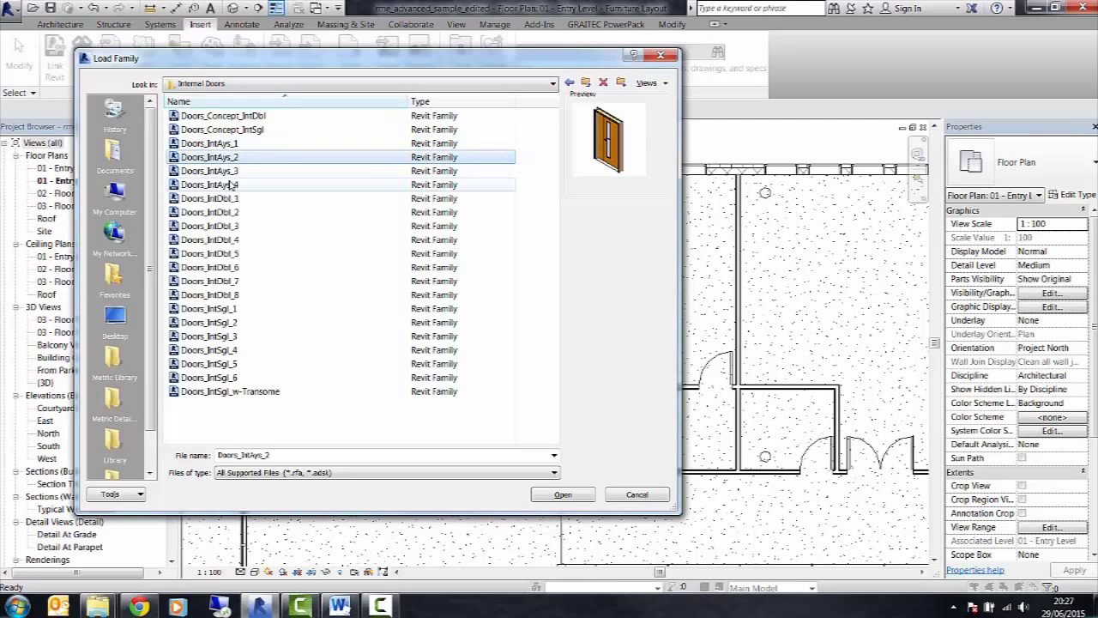
{"action": "mouse_move", "coordinate": [230, 184]}
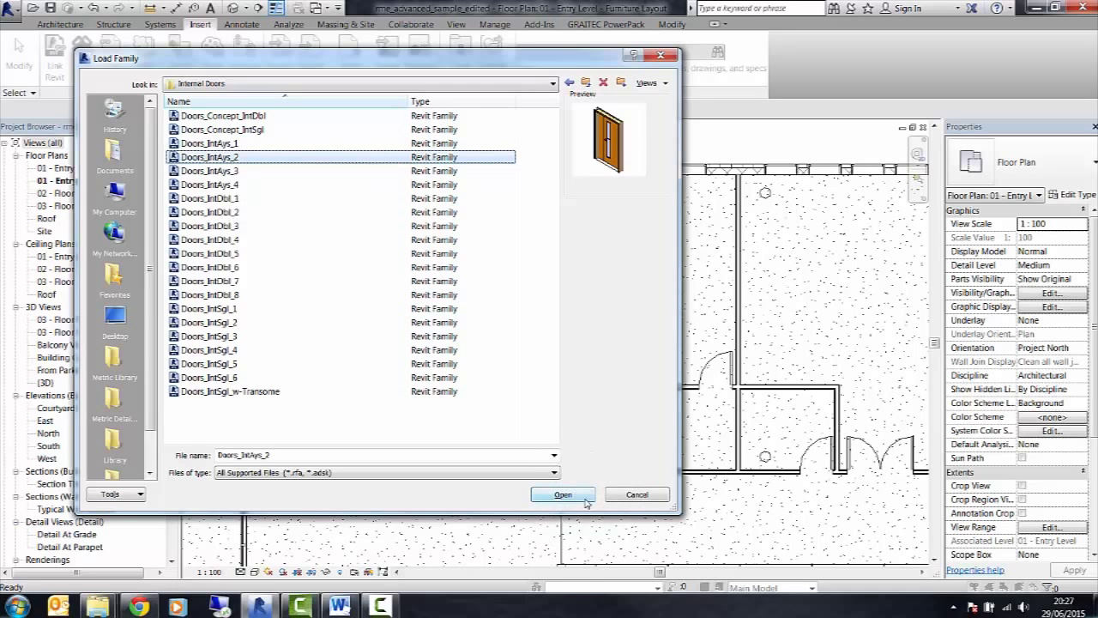
{"action": "left_click", "coordinate": [562, 494]}
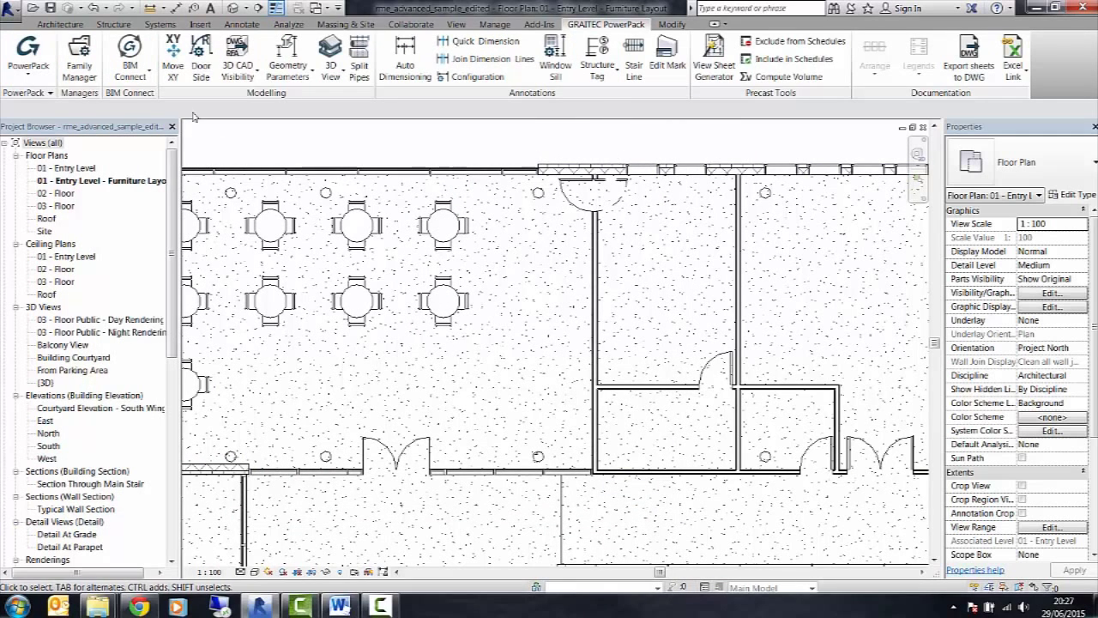
Launch the PowerPack Family Manager, start adding a library folder and cancel the folder browser.
{"action": "left_click", "coordinate": [79, 55]}
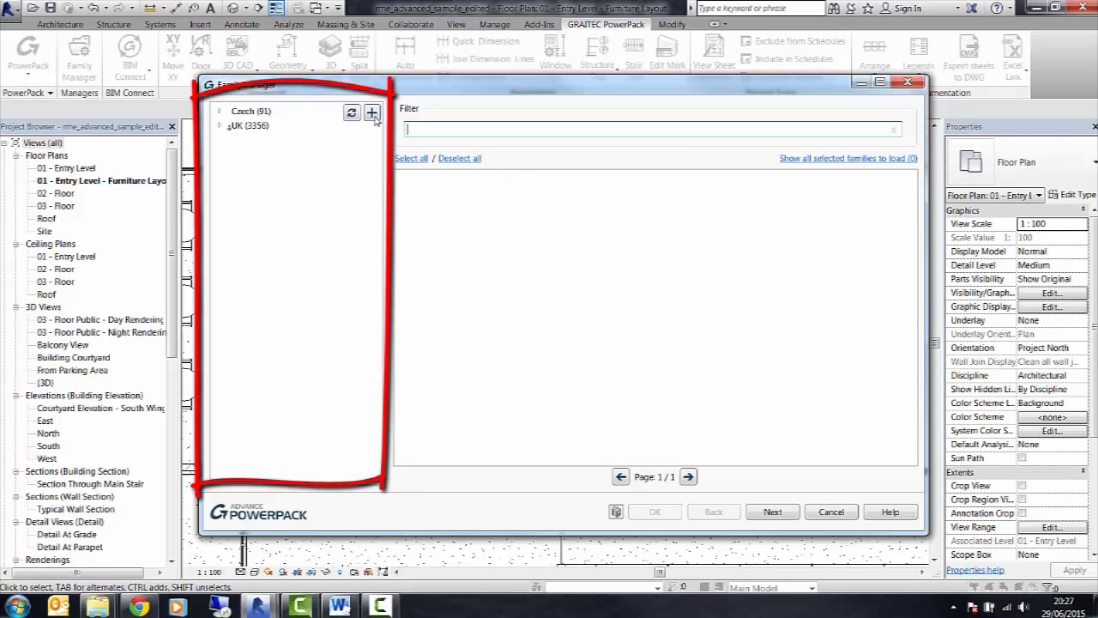
{"action": "left_click", "coordinate": [371, 113]}
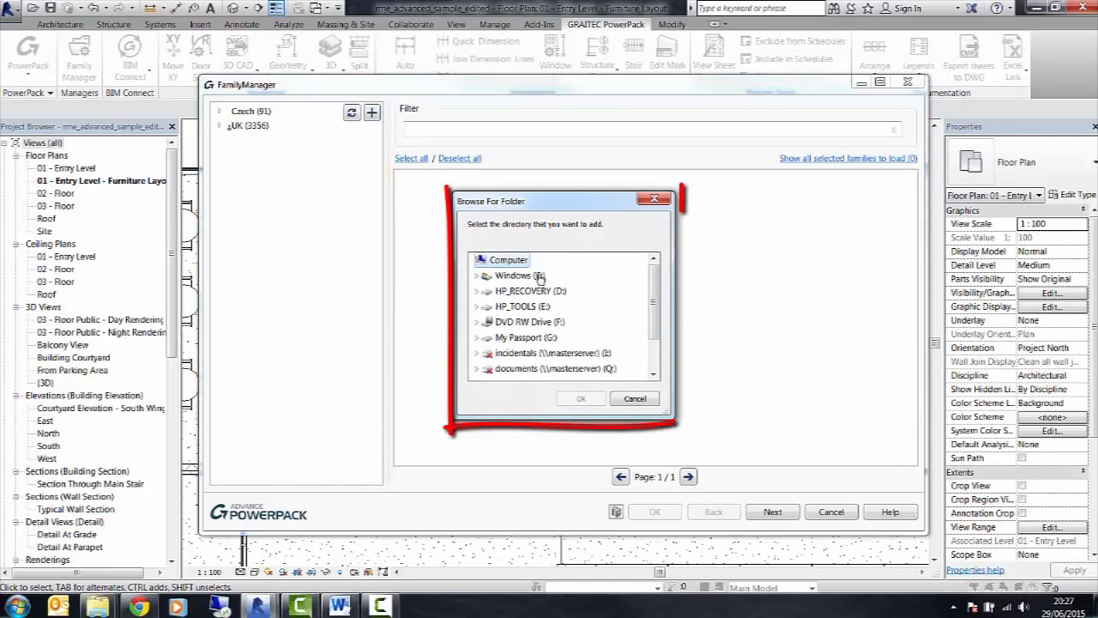
{"action": "mouse_move", "coordinate": [515, 292]}
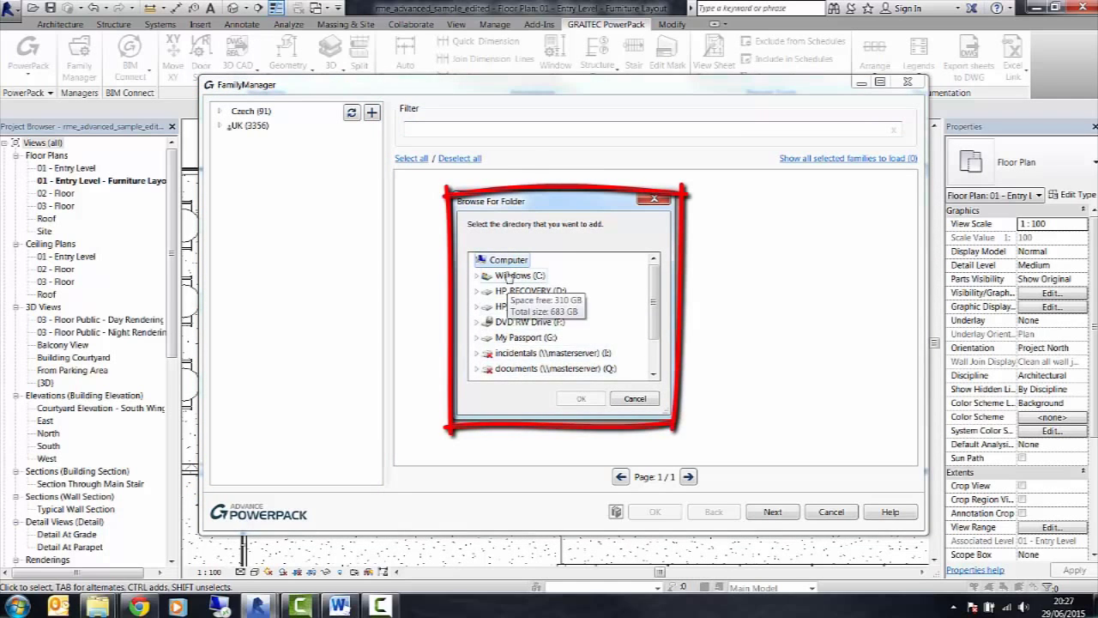
{"action": "mouse_move", "coordinate": [525, 336]}
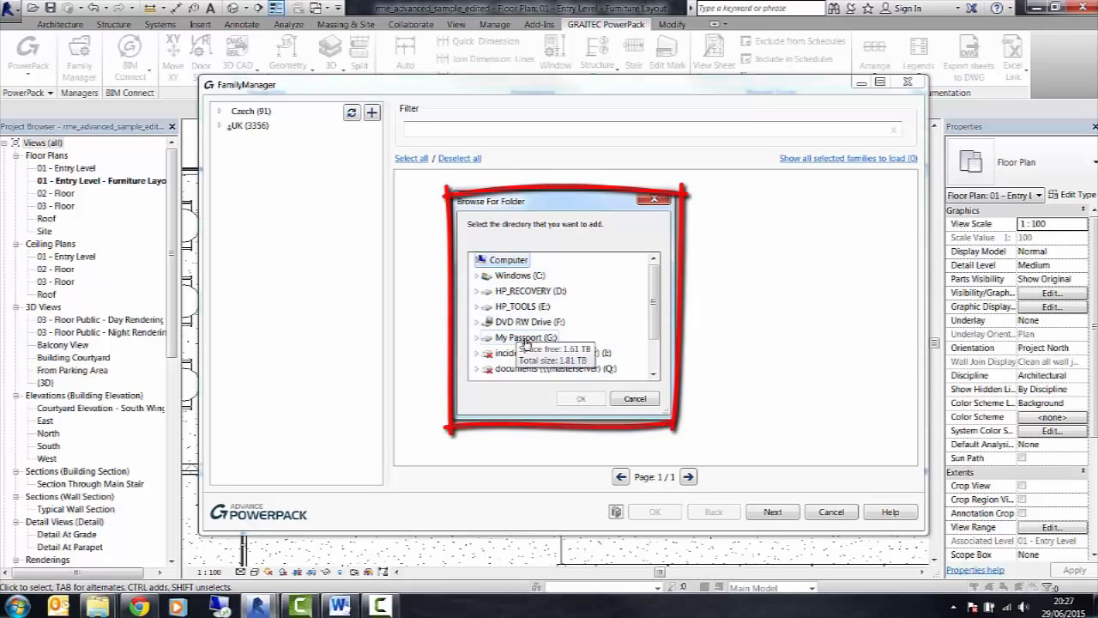
{"action": "left_click", "coordinate": [635, 398]}
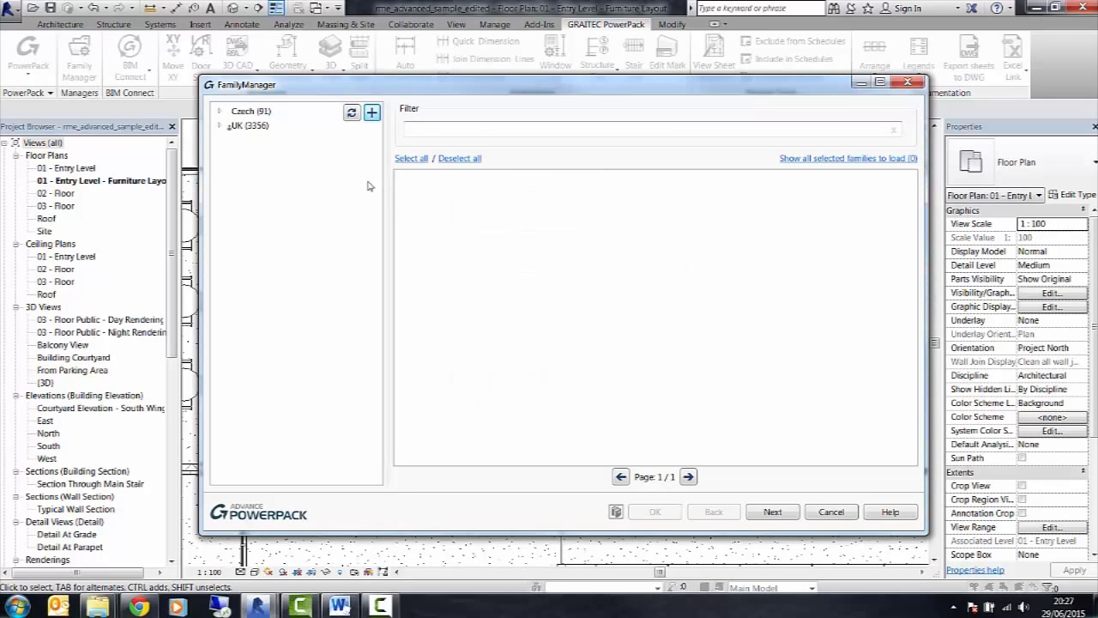
Expand UK > Doors and browse the External then Internal Doors (23) family thumbnails.
{"action": "left_click", "coordinate": [220, 125]}
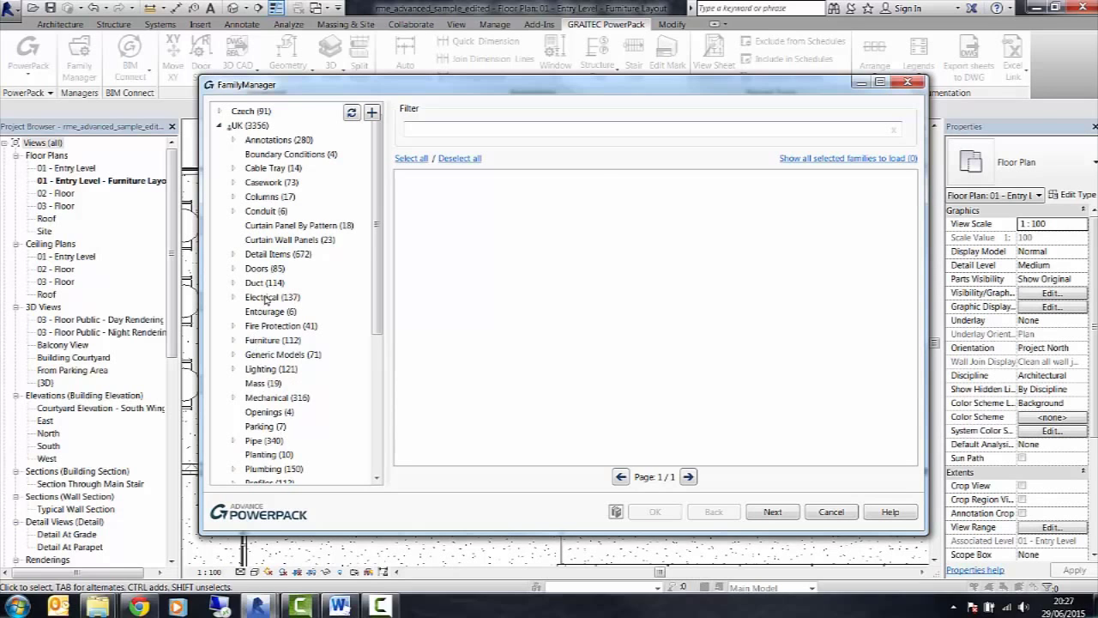
{"action": "left_click", "coordinate": [264, 267]}
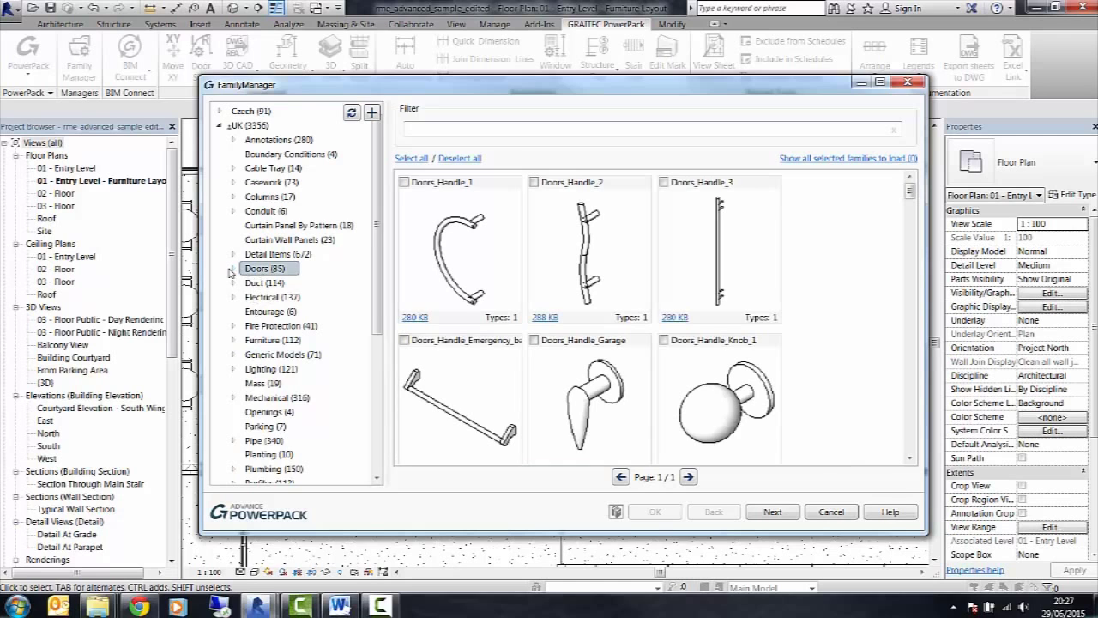
{"action": "left_click", "coordinate": [232, 267]}
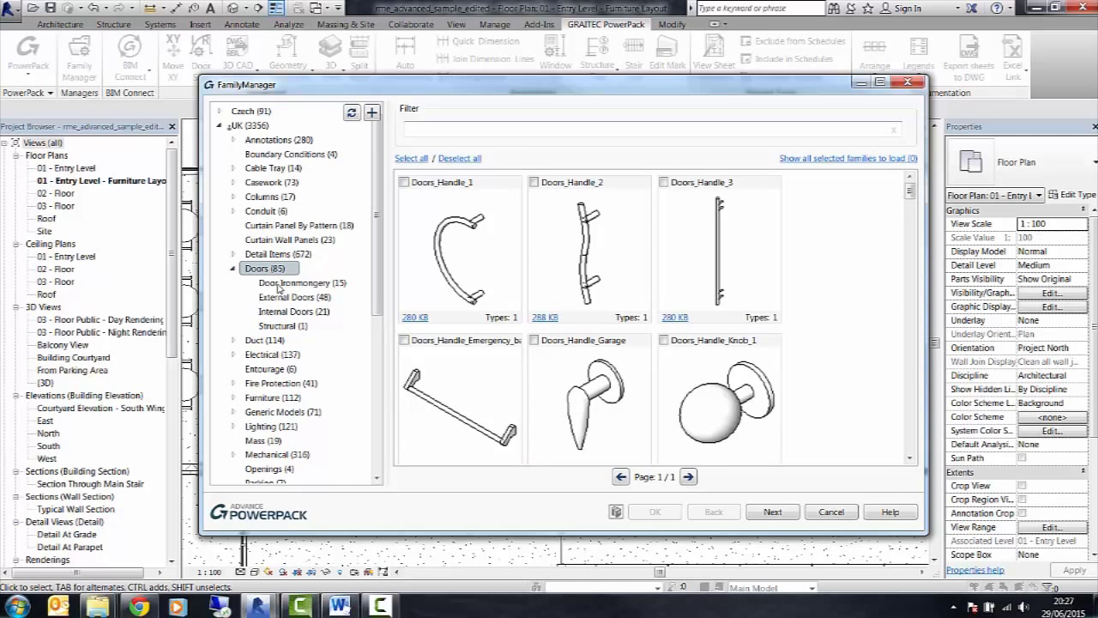
{"action": "left_click", "coordinate": [295, 295]}
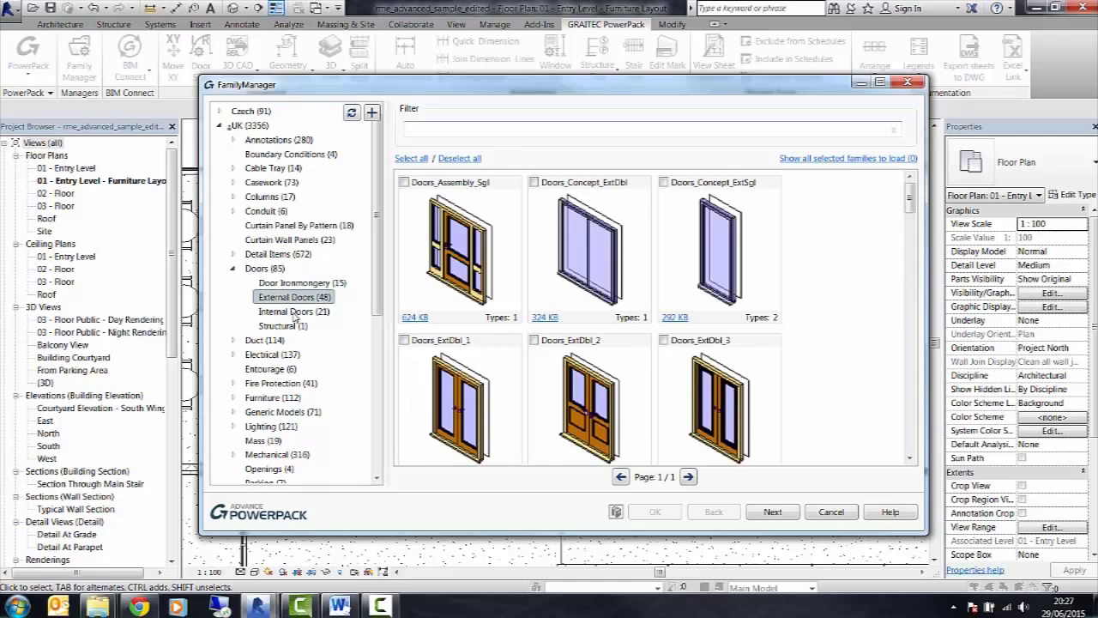
{"action": "left_click", "coordinate": [294, 311]}
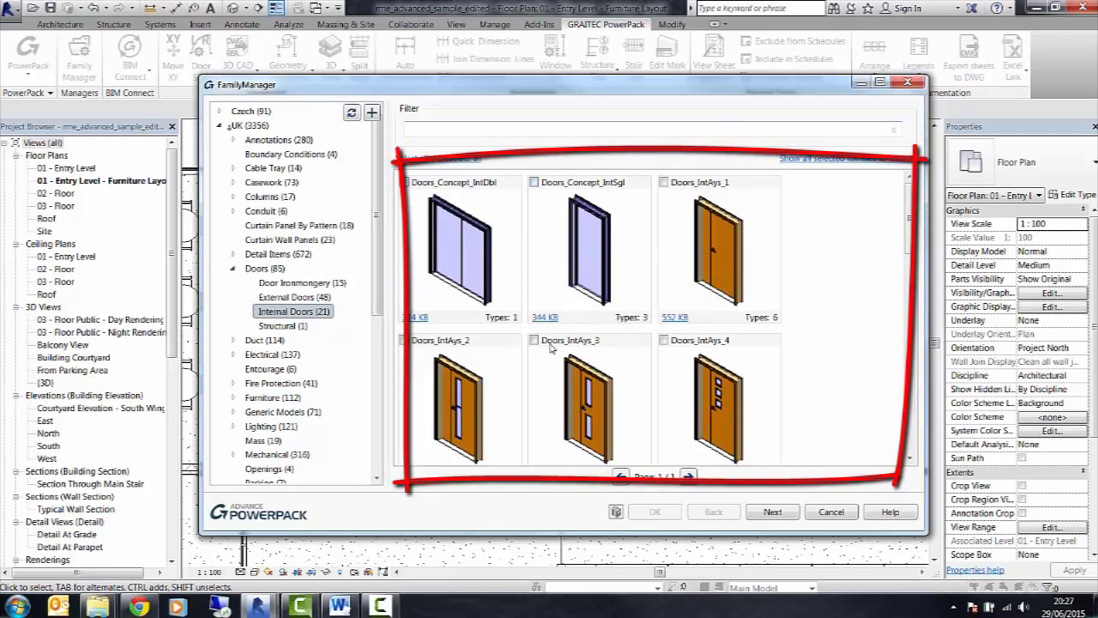
{"action": "mouse_move", "coordinate": [830, 254]}
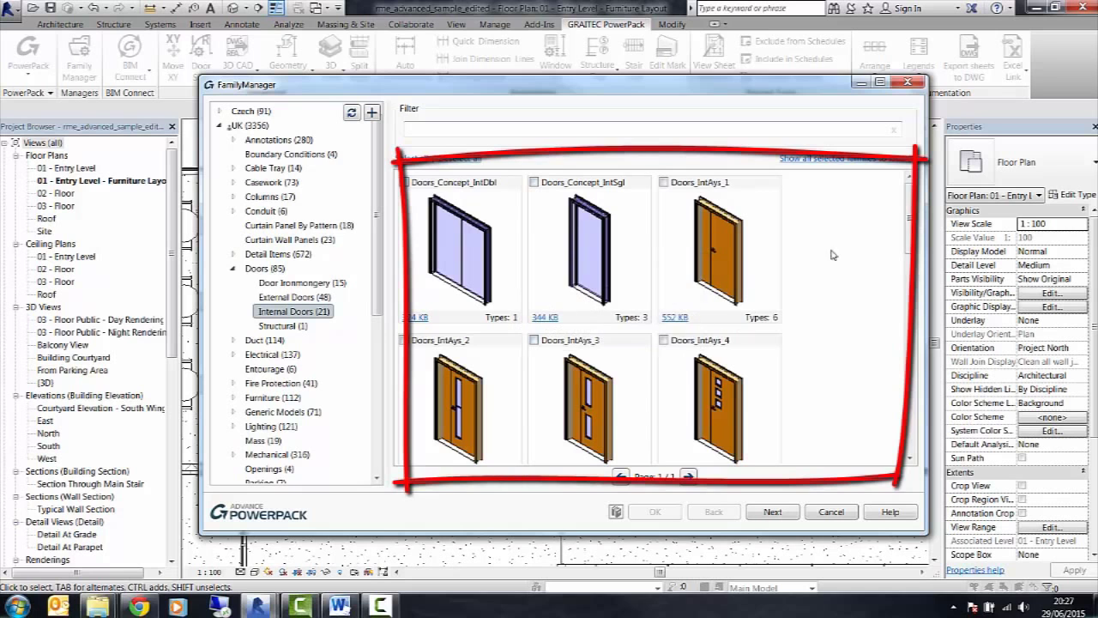
{"action": "scroll", "scroll_direction": "down", "scroll_amount": 3}
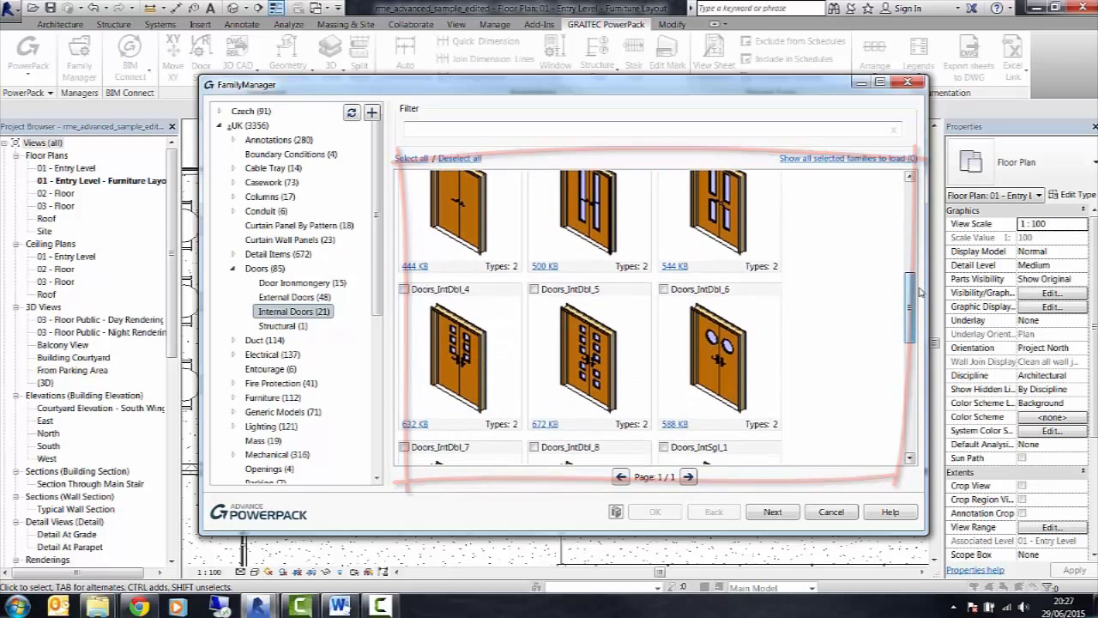
{"action": "scroll", "scroll_direction": "down", "scroll_amount": 3}
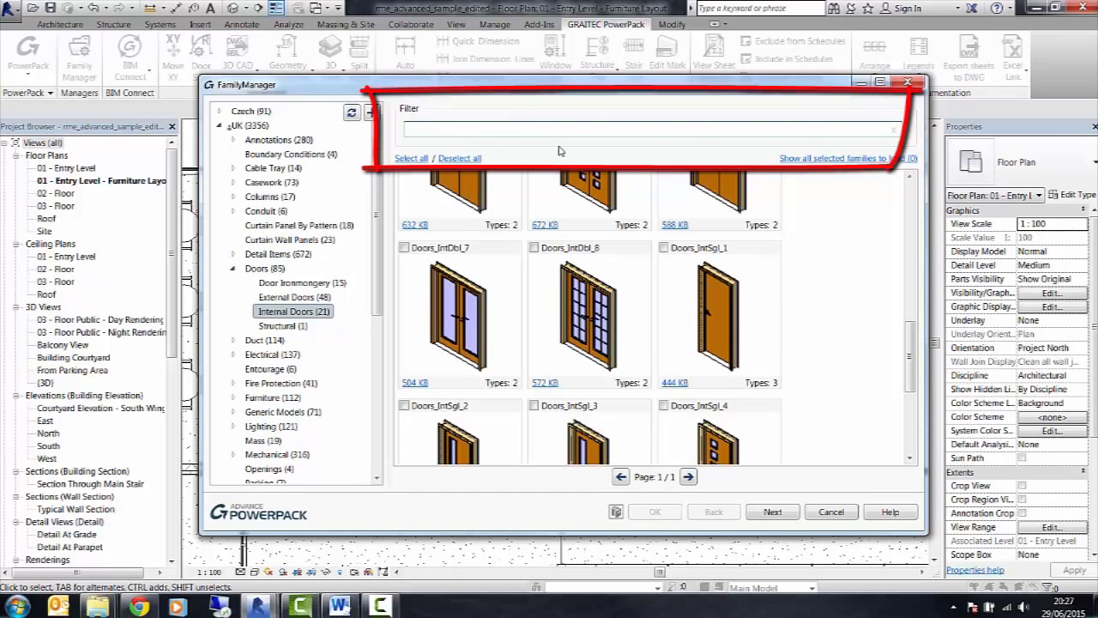
Filter the library for 'window' and tick Windows_Concept_Plain_Dbl for loading.
{"action": "type", "text": "int"}
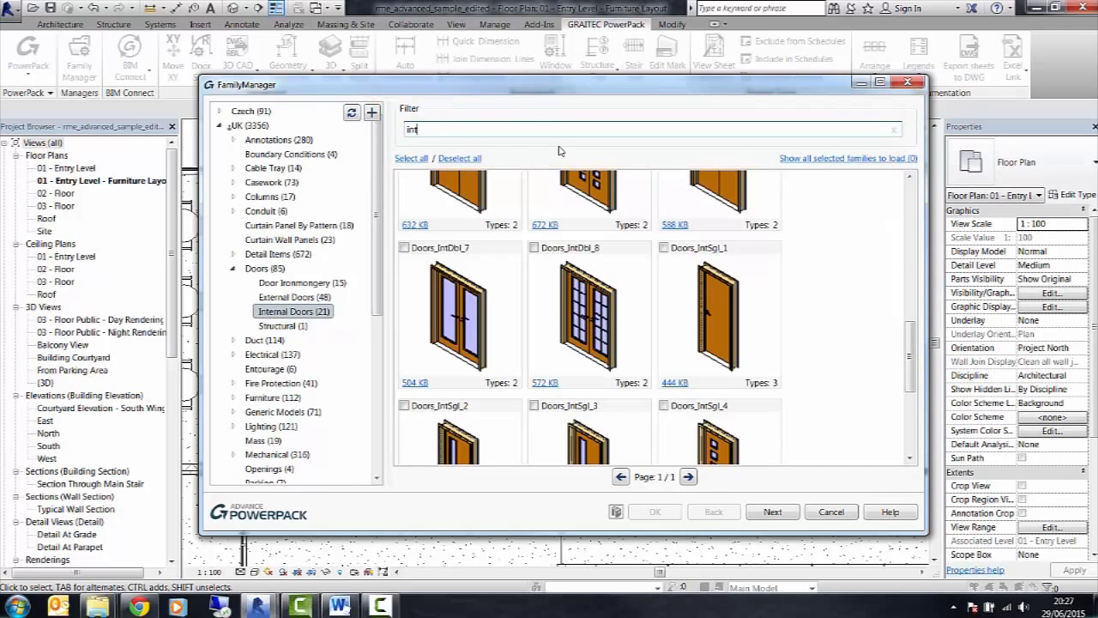
{"action": "mouse_move", "coordinate": [583, 414]}
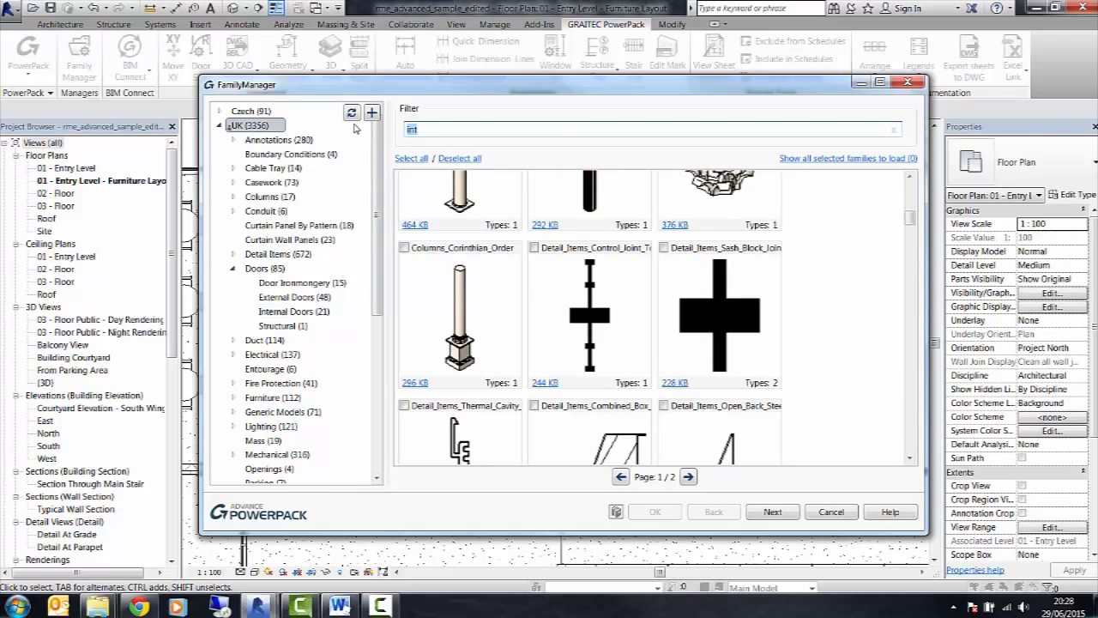
{"action": "type", "text": "window"}
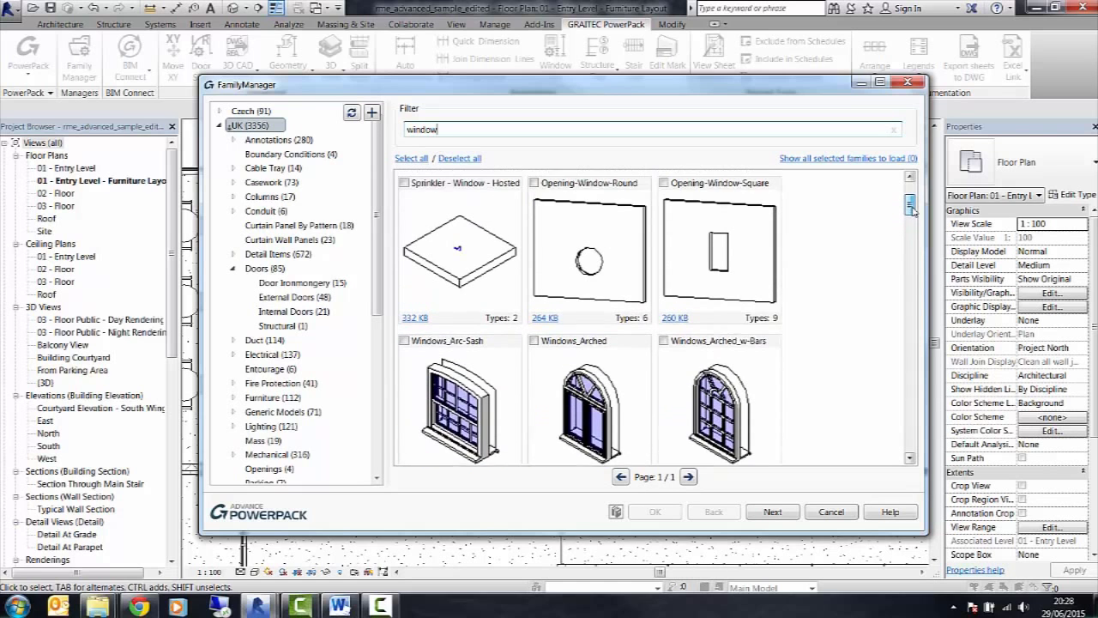
{"action": "scroll", "scroll_direction": "down", "scroll_amount": 3}
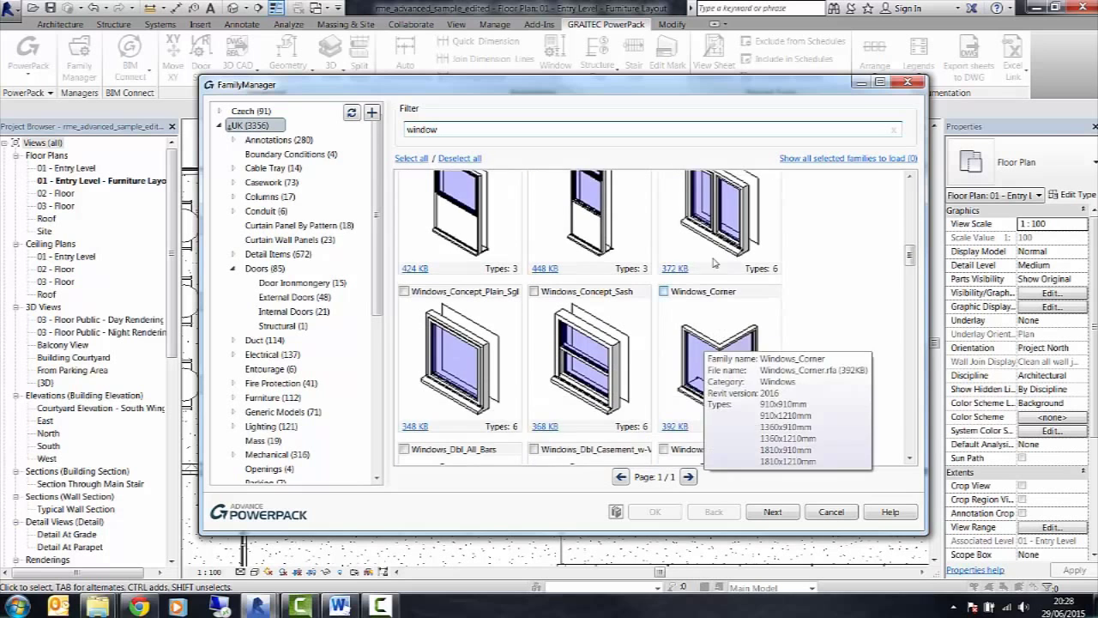
{"action": "scroll", "scroll_direction": "up", "scroll_amount": 3}
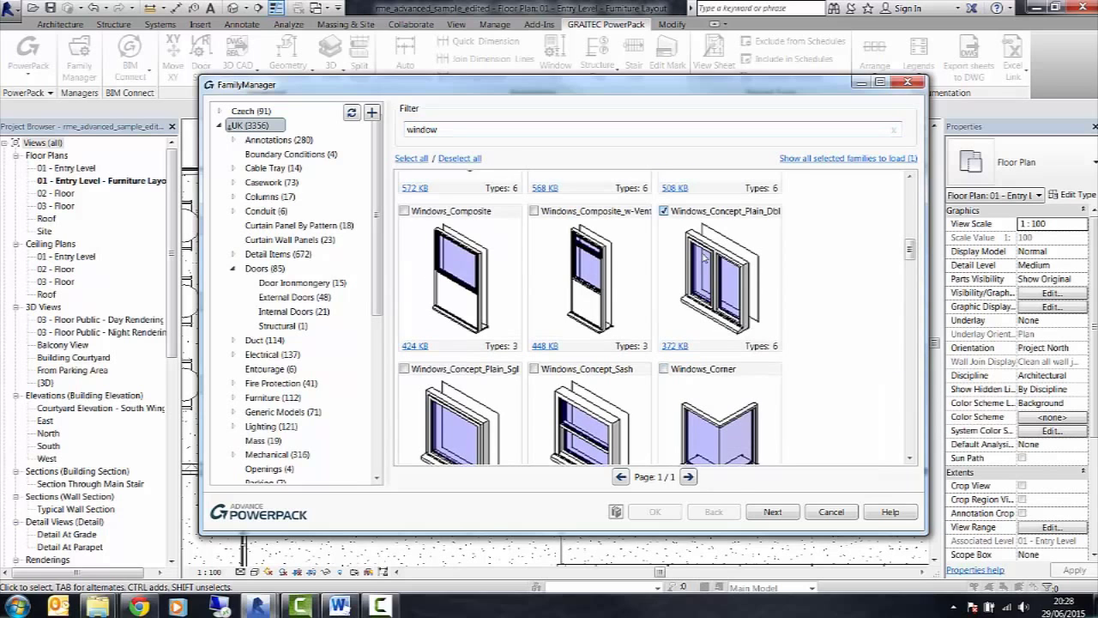
{"action": "left_click", "coordinate": [772, 511]}
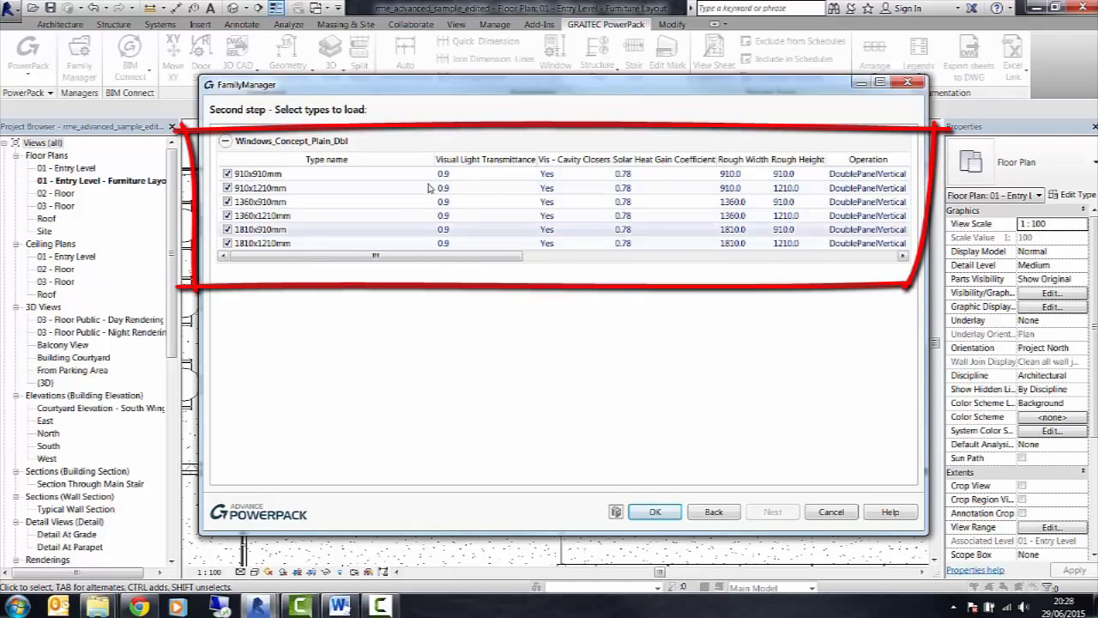
Untick unwanted size types, load Windows_Concept_Plain_Dbl, then start the Architecture Window tool.
{"action": "scroll", "scroll_direction": "right", "scroll_amount": 3}
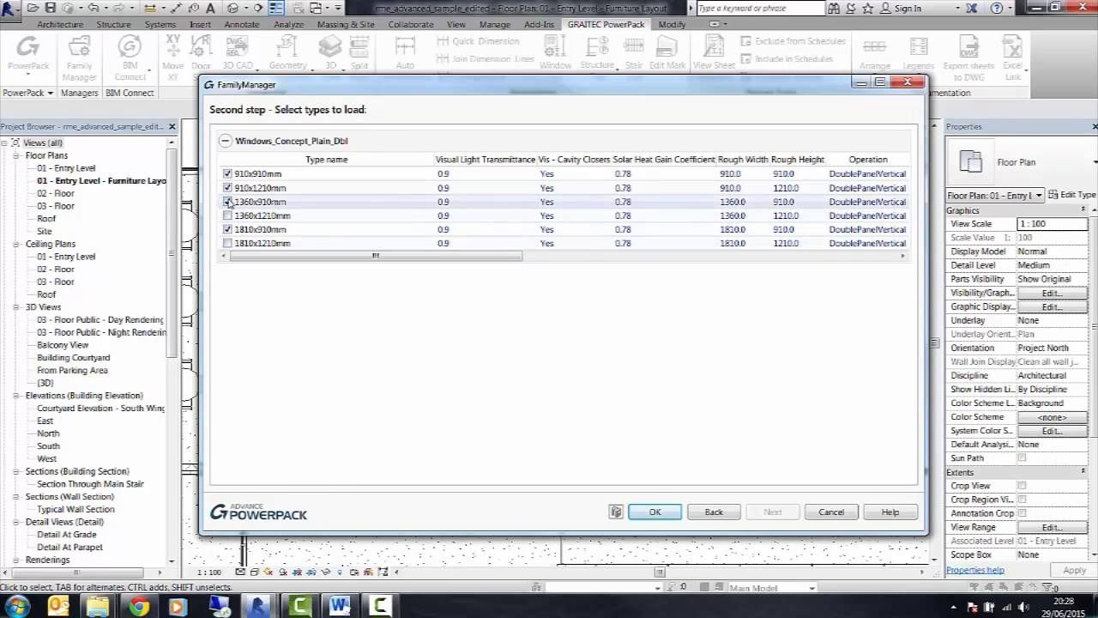
{"action": "left_click", "coordinate": [227, 203]}
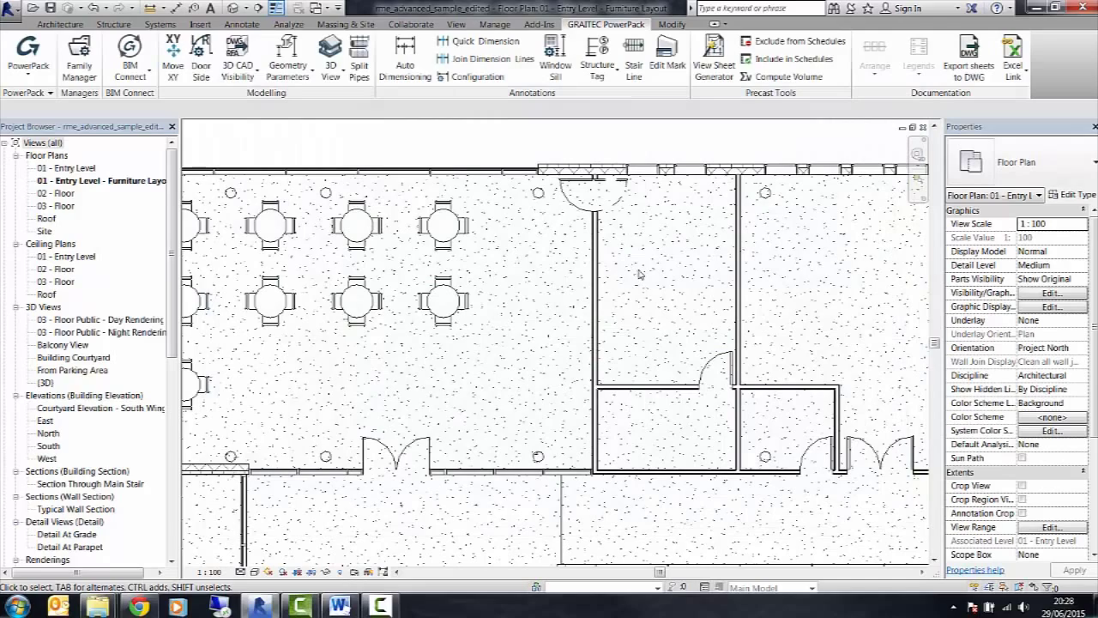
{"action": "left_click", "coordinate": [58, 24]}
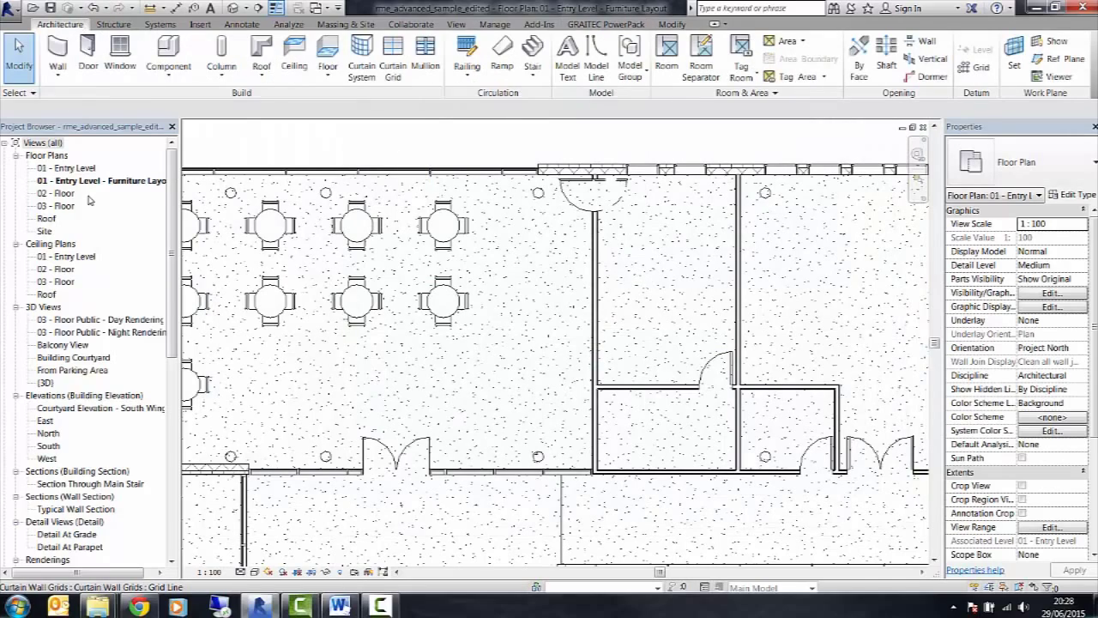
{"action": "left_click", "coordinate": [120, 53]}
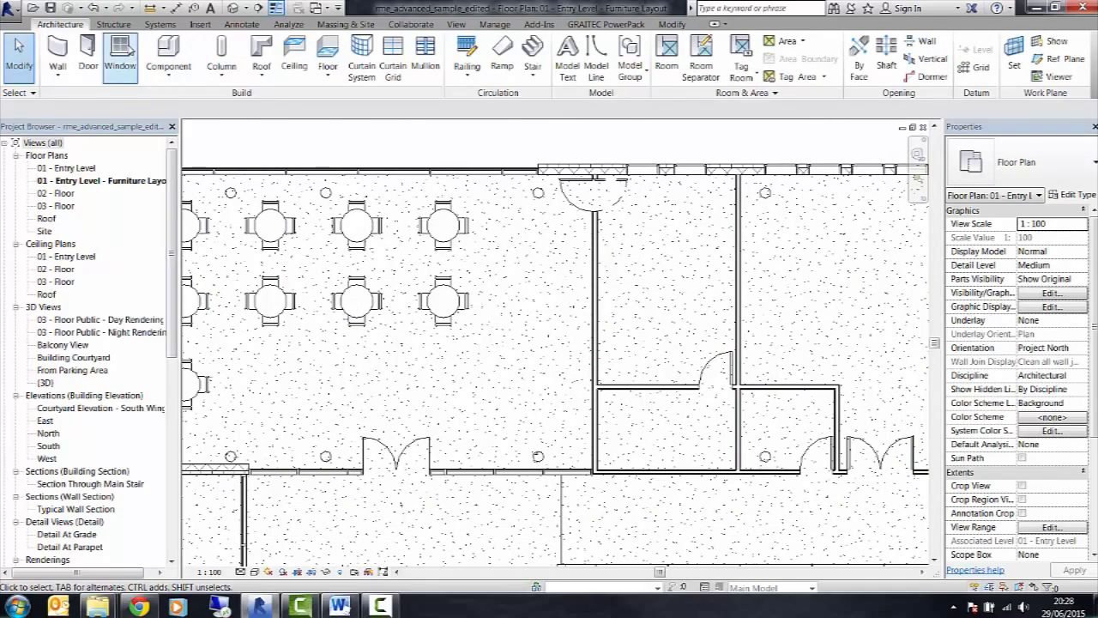